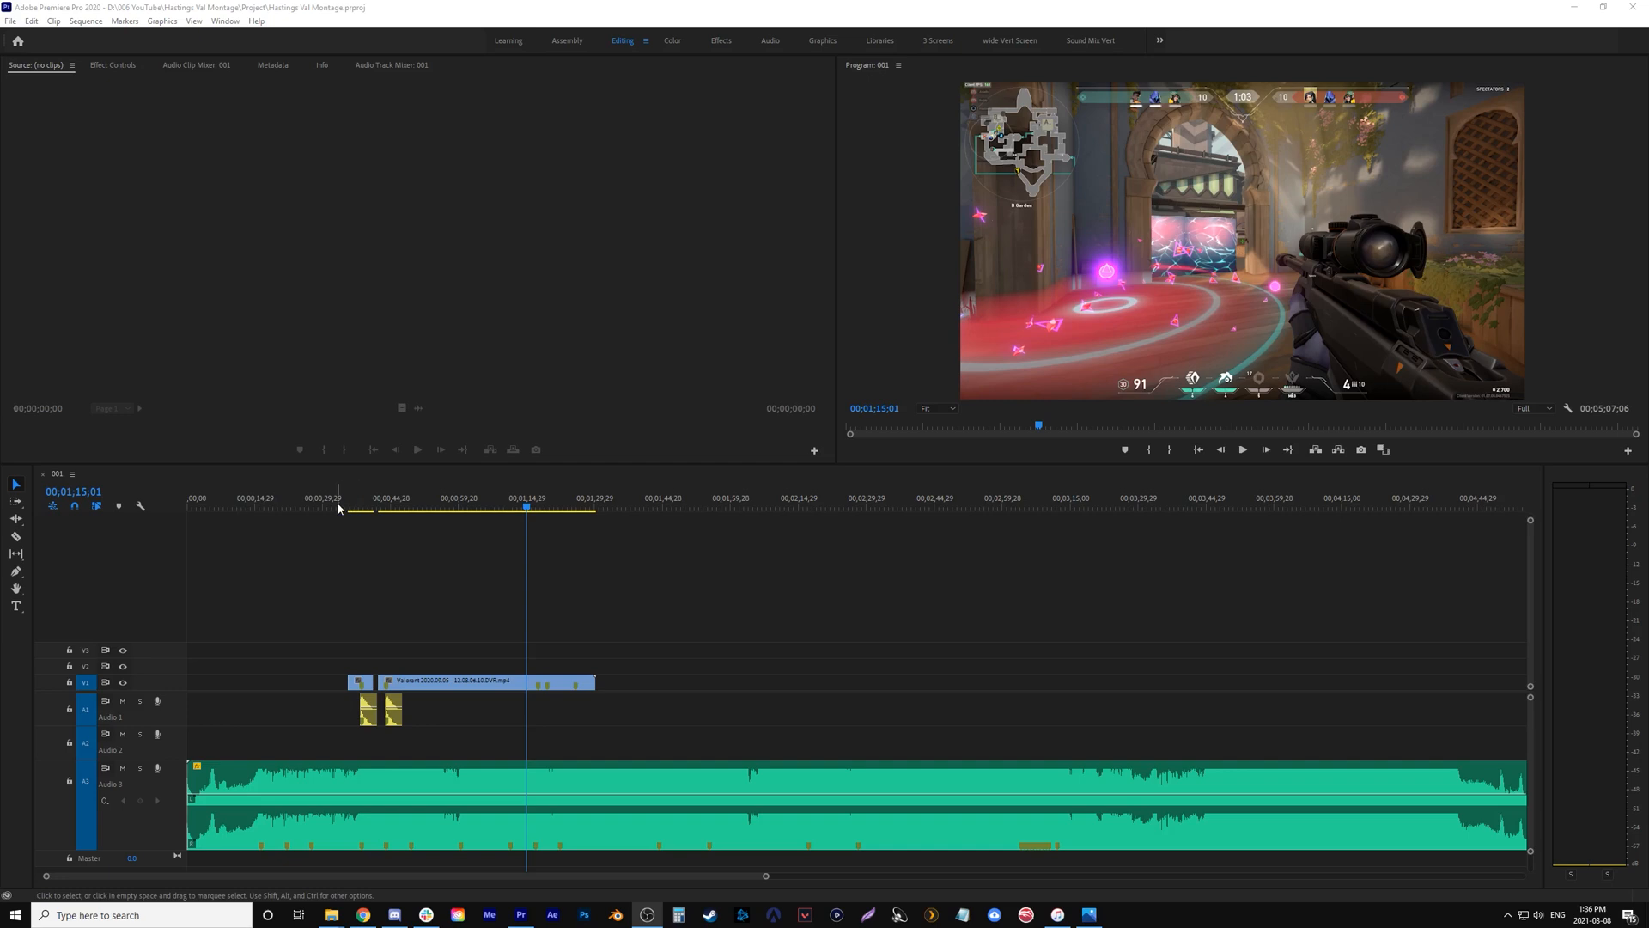
mouse_move(352, 508)
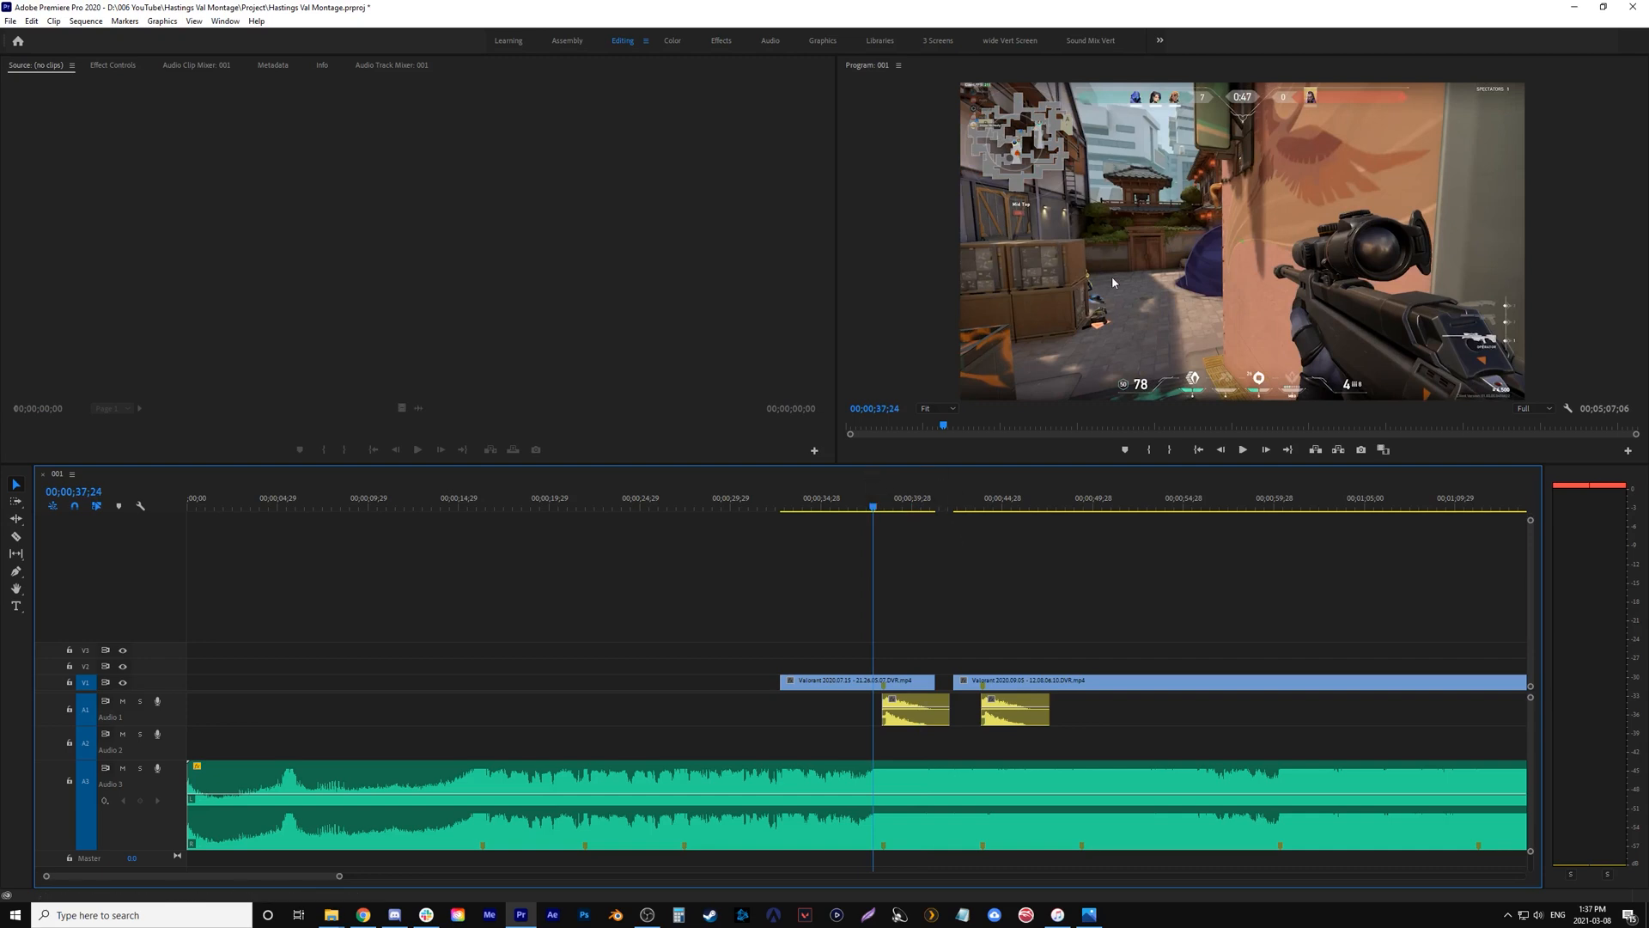
mouse_move(913, 495)
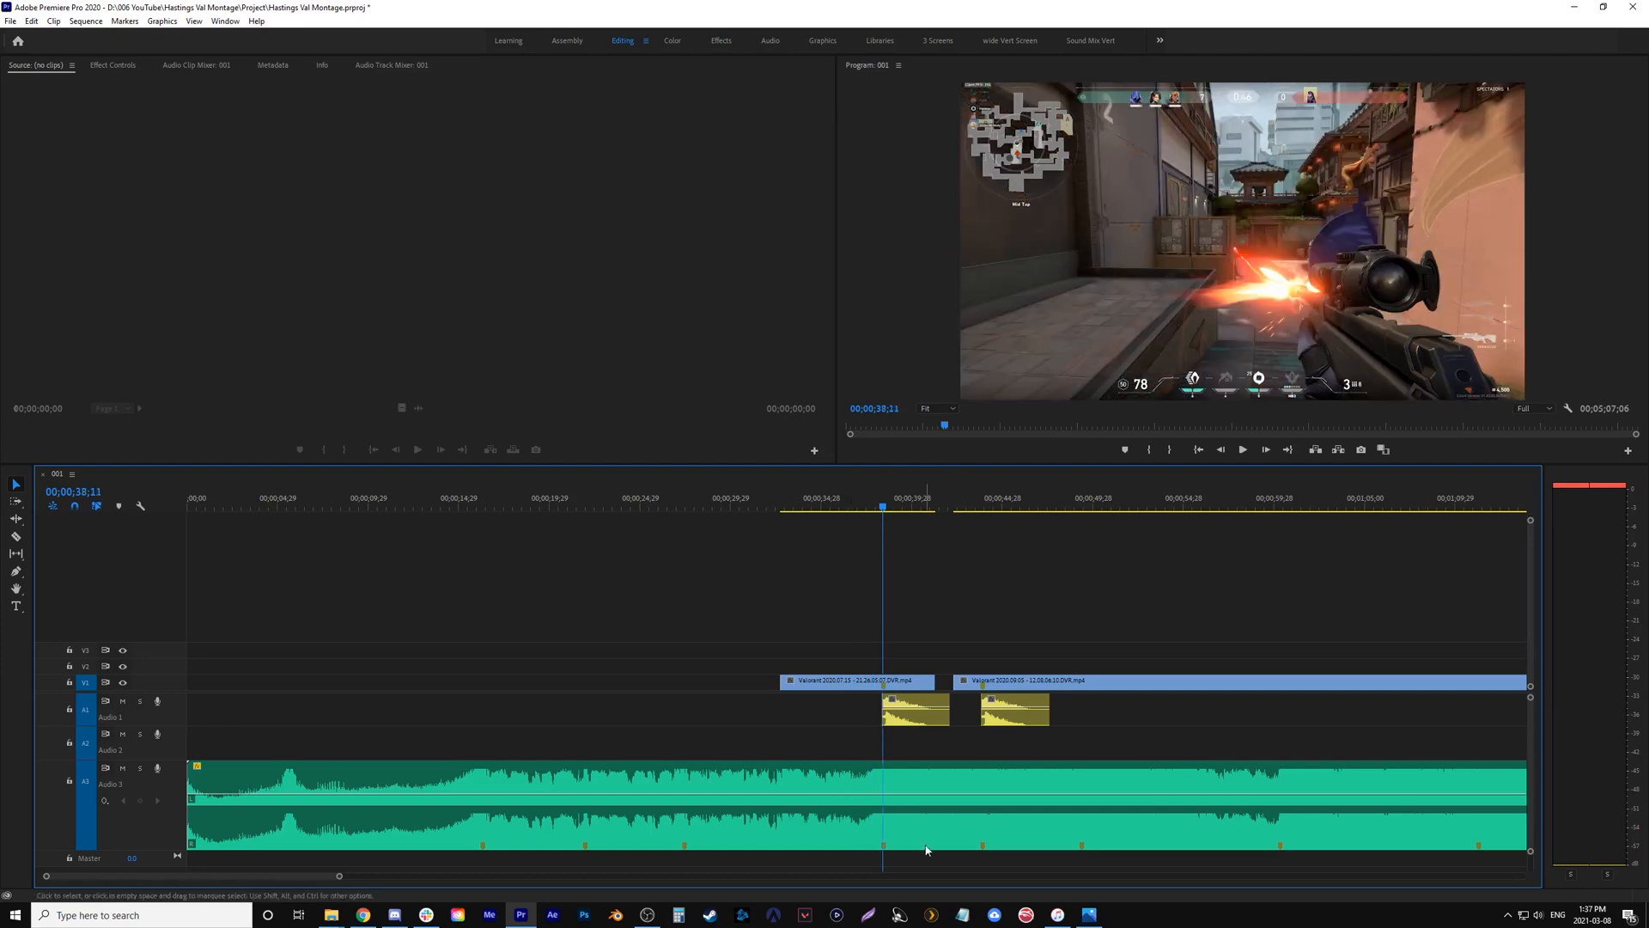
mouse_move(1040, 755)
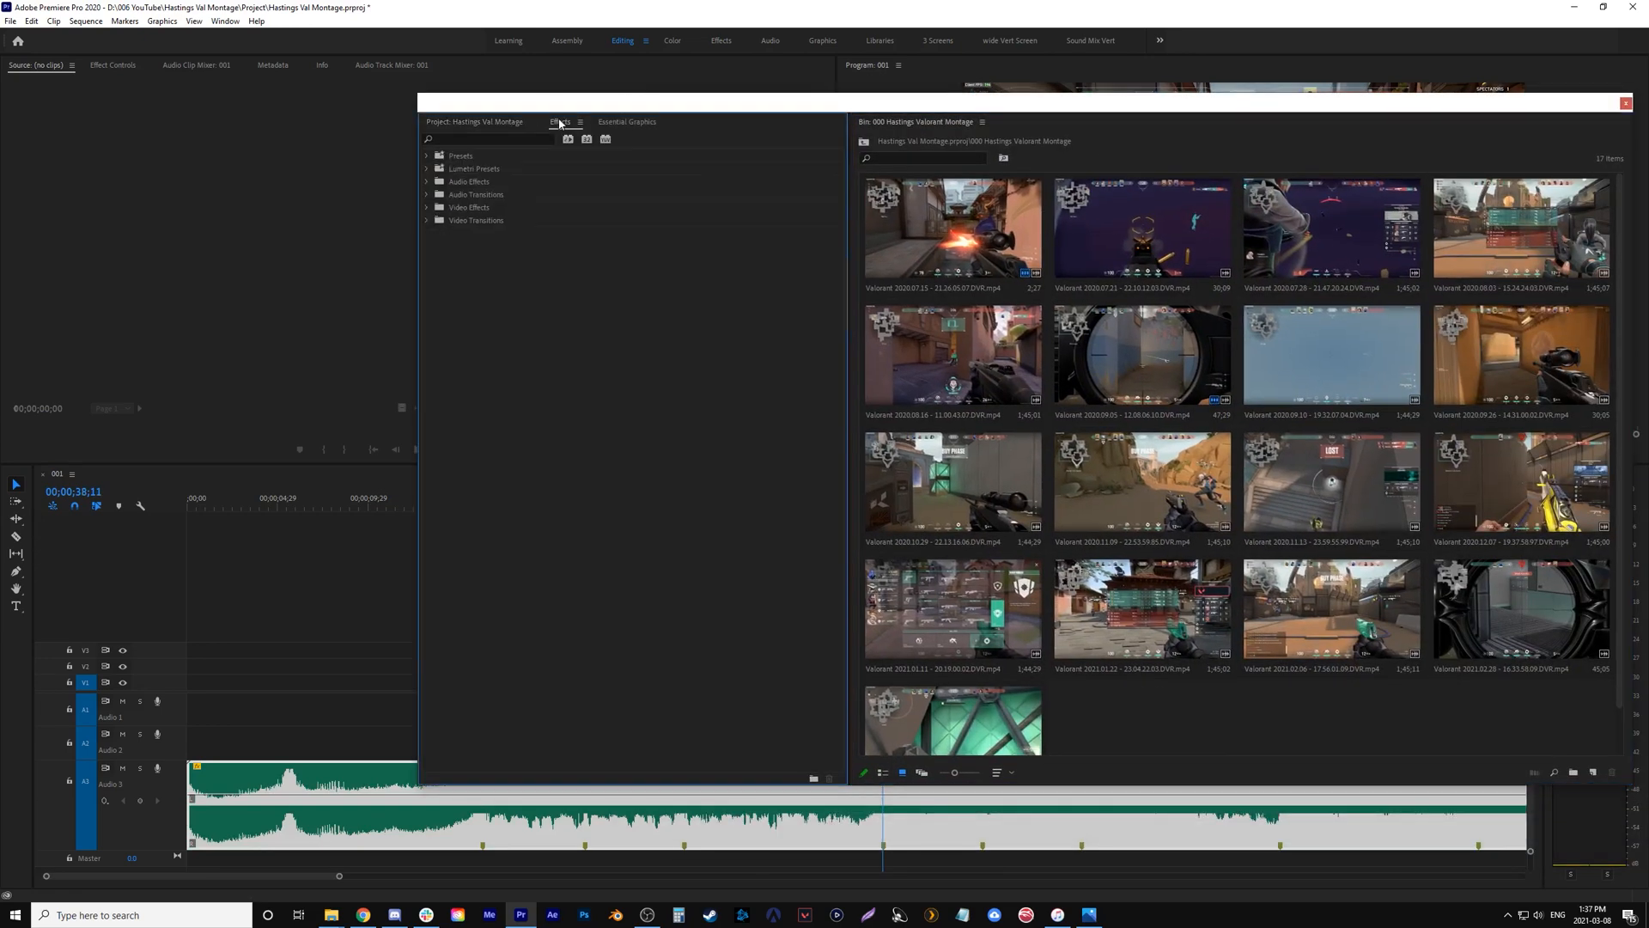
Step: Find and add the Bass and Treble filter effects to the music clip
type("bas")
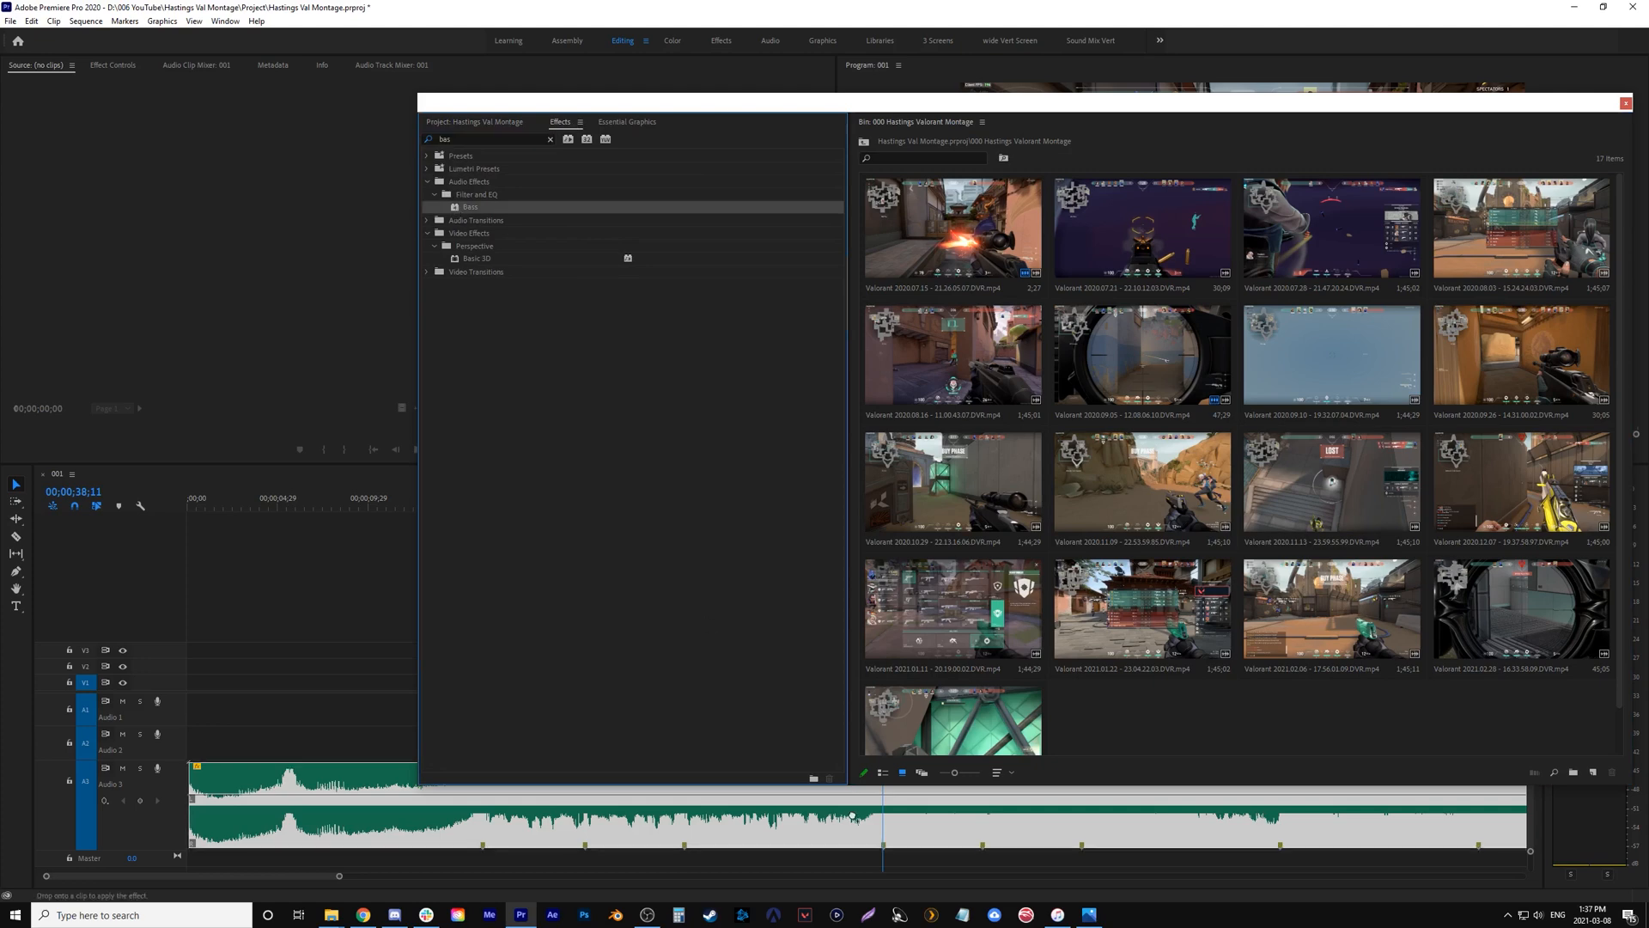
left_click(549, 138)
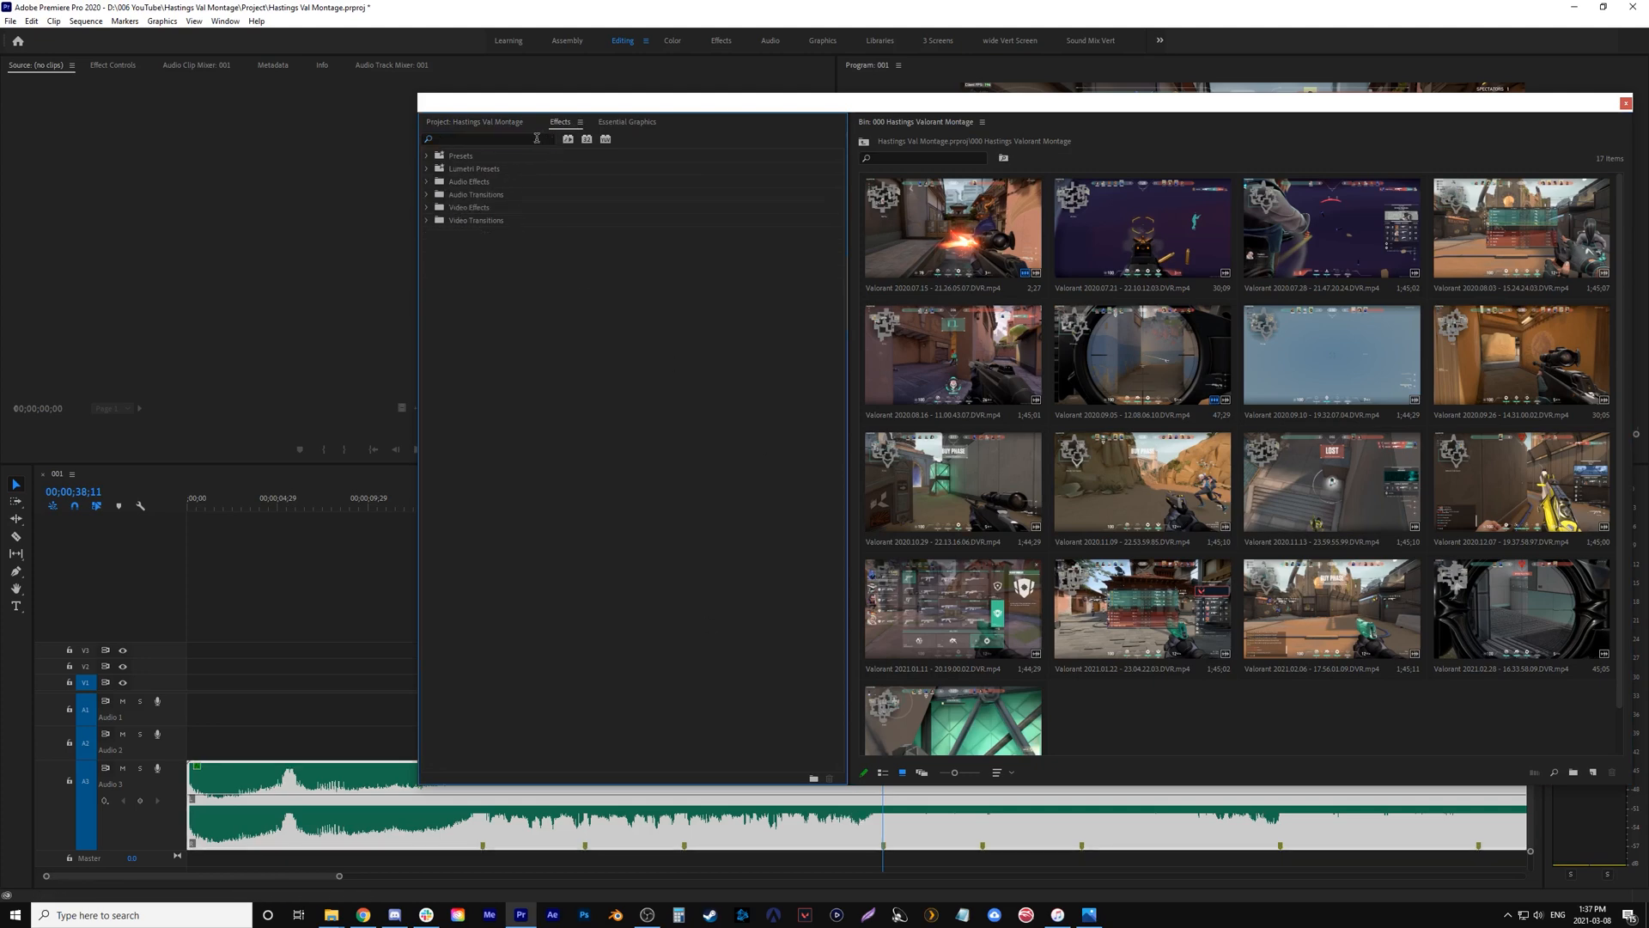
type("treb")
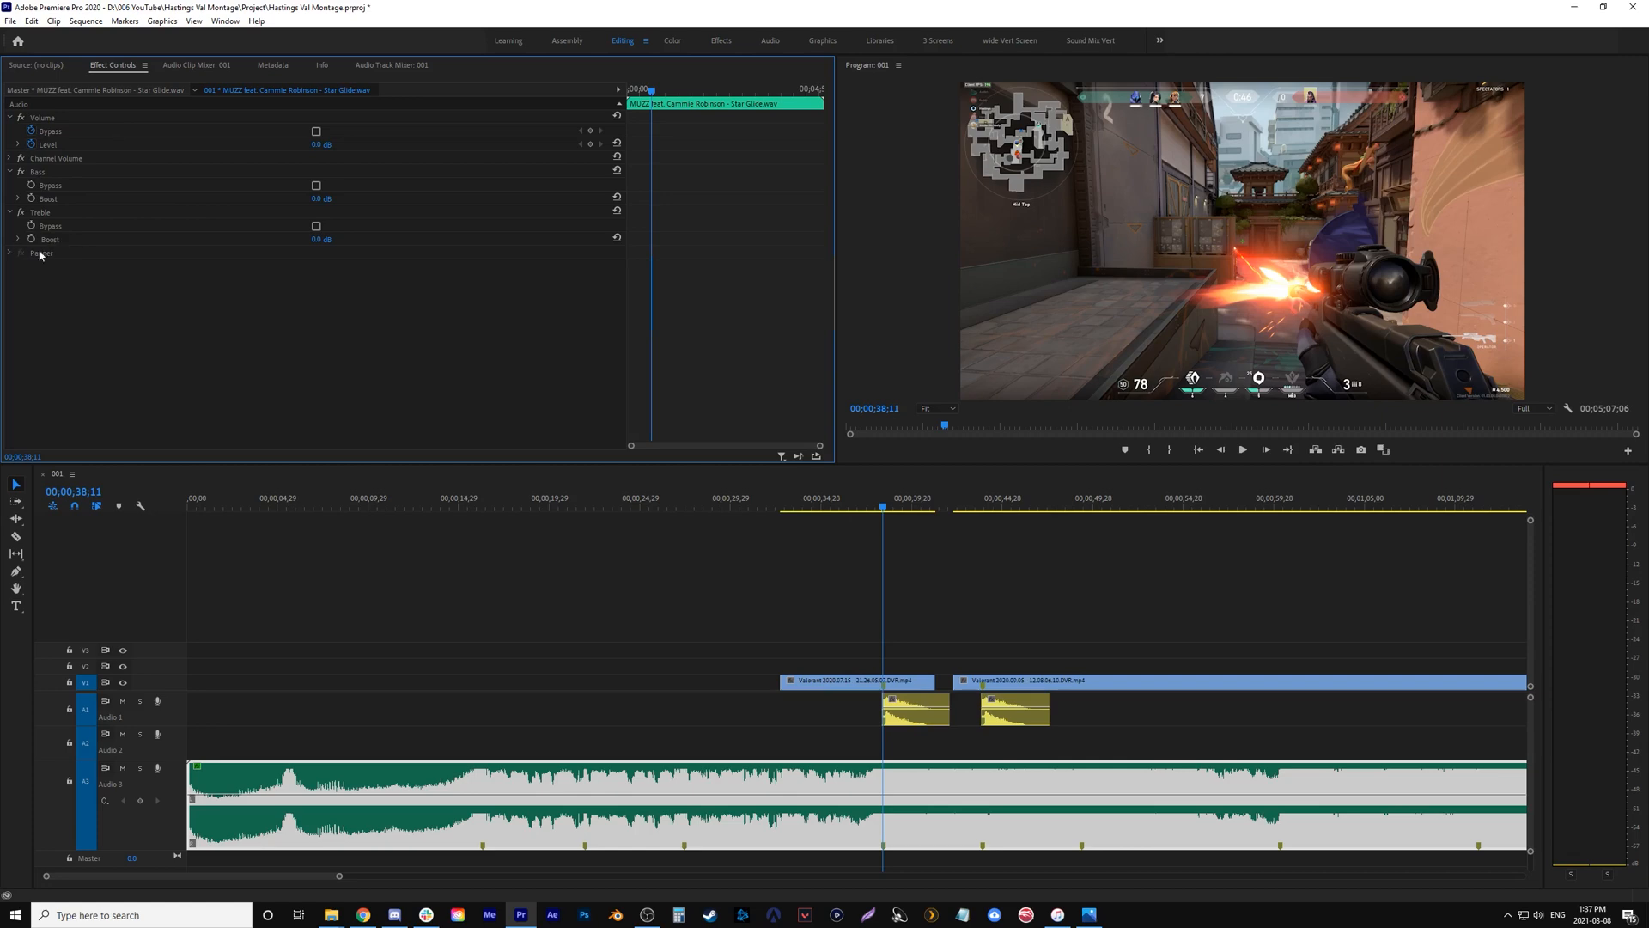
Step: Add Bass Boost and Treble Boost keyframes on the music clip and raise the Bass boost amount
left_click(784, 510)
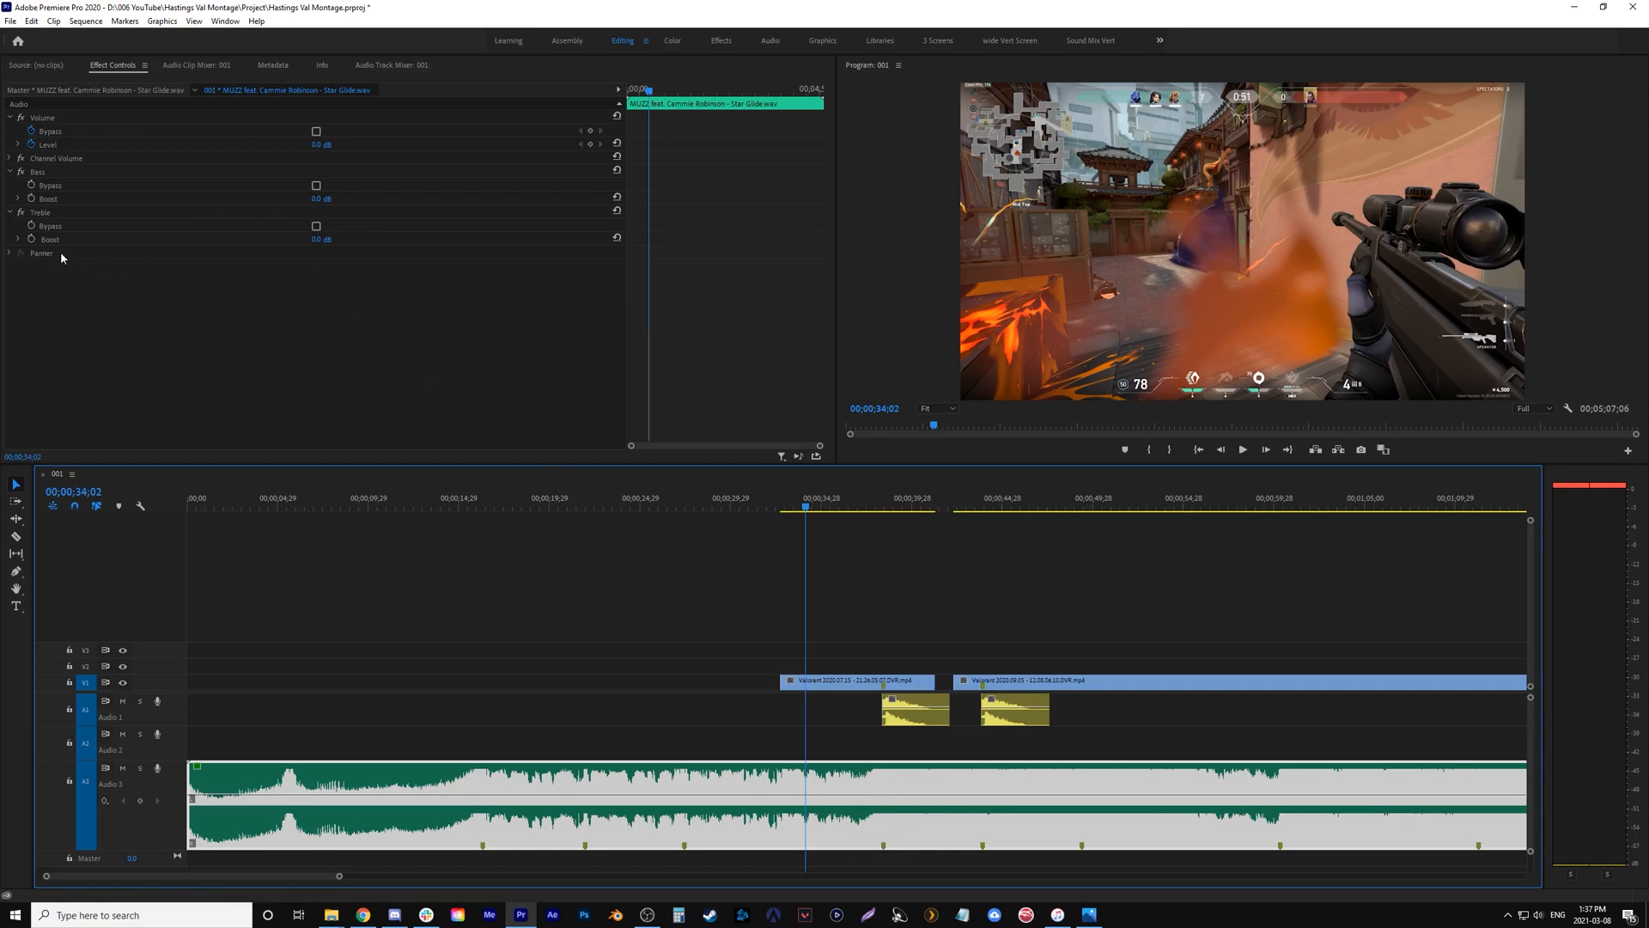
left_click(49, 197)
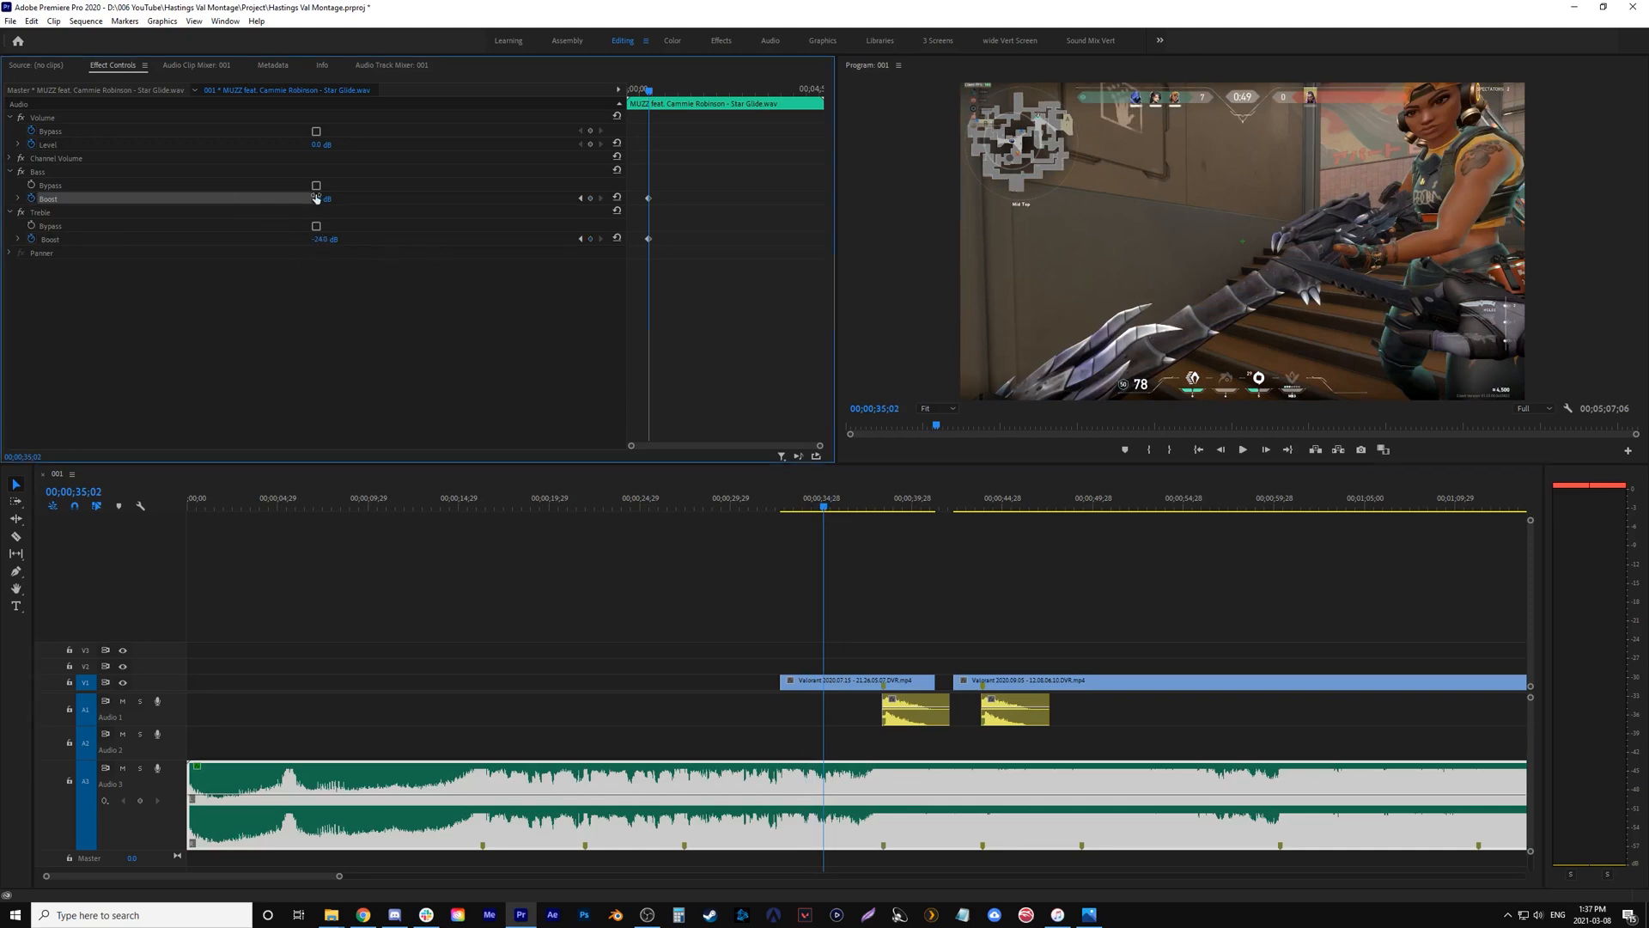
left_click_drag(326, 197, 357, 198)
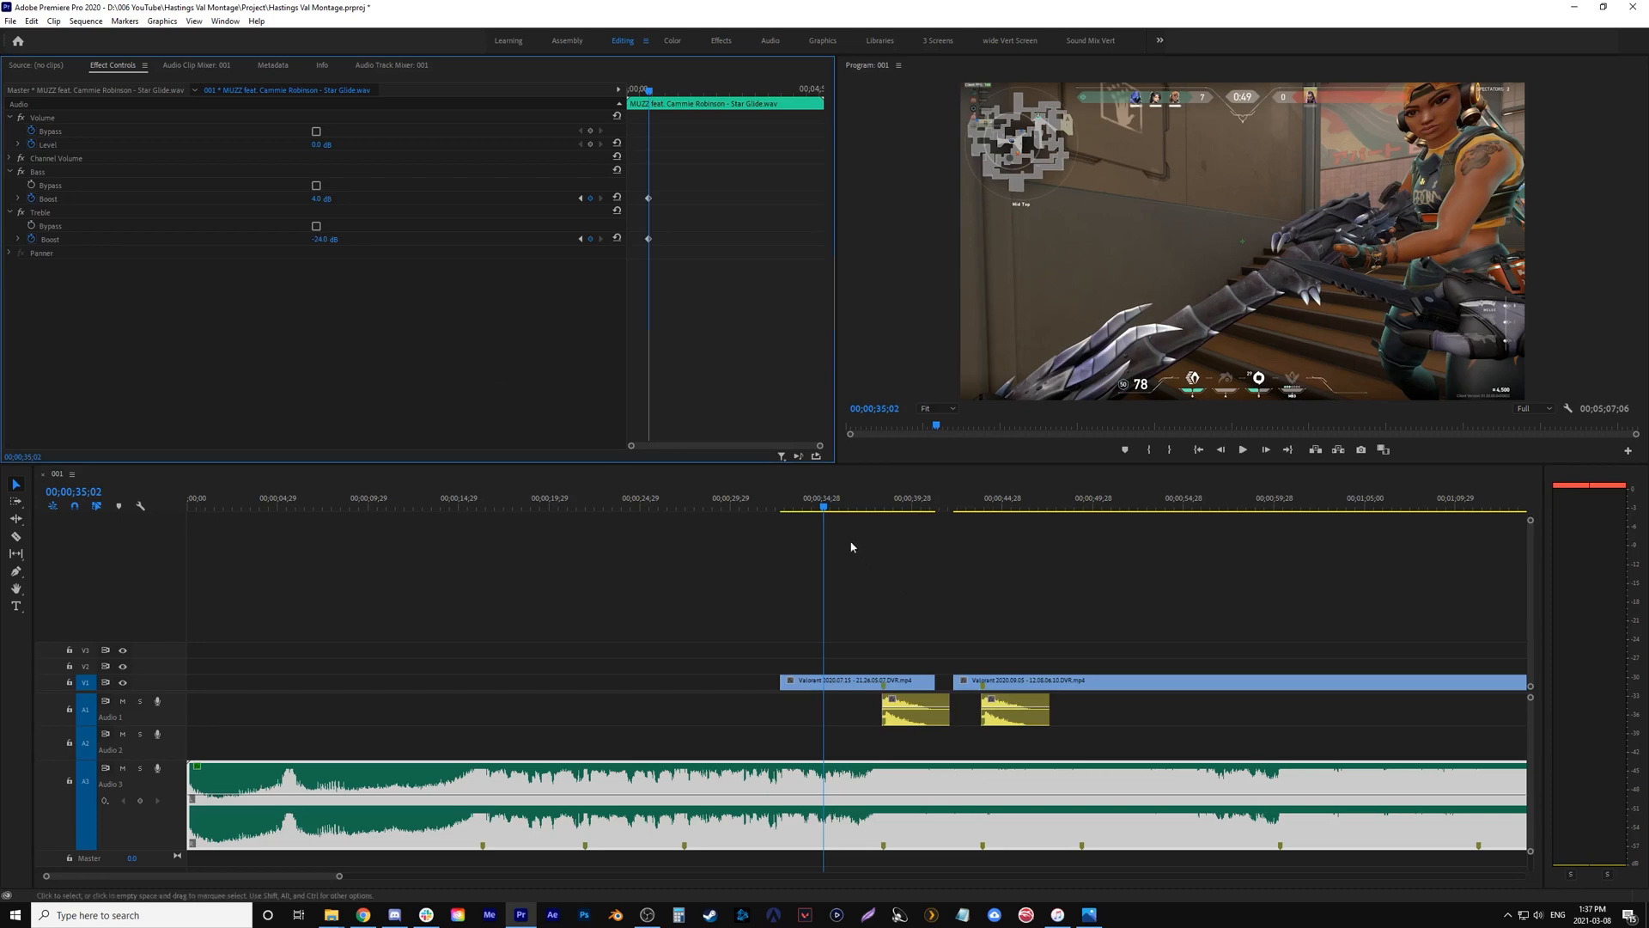
left_click(881, 499)
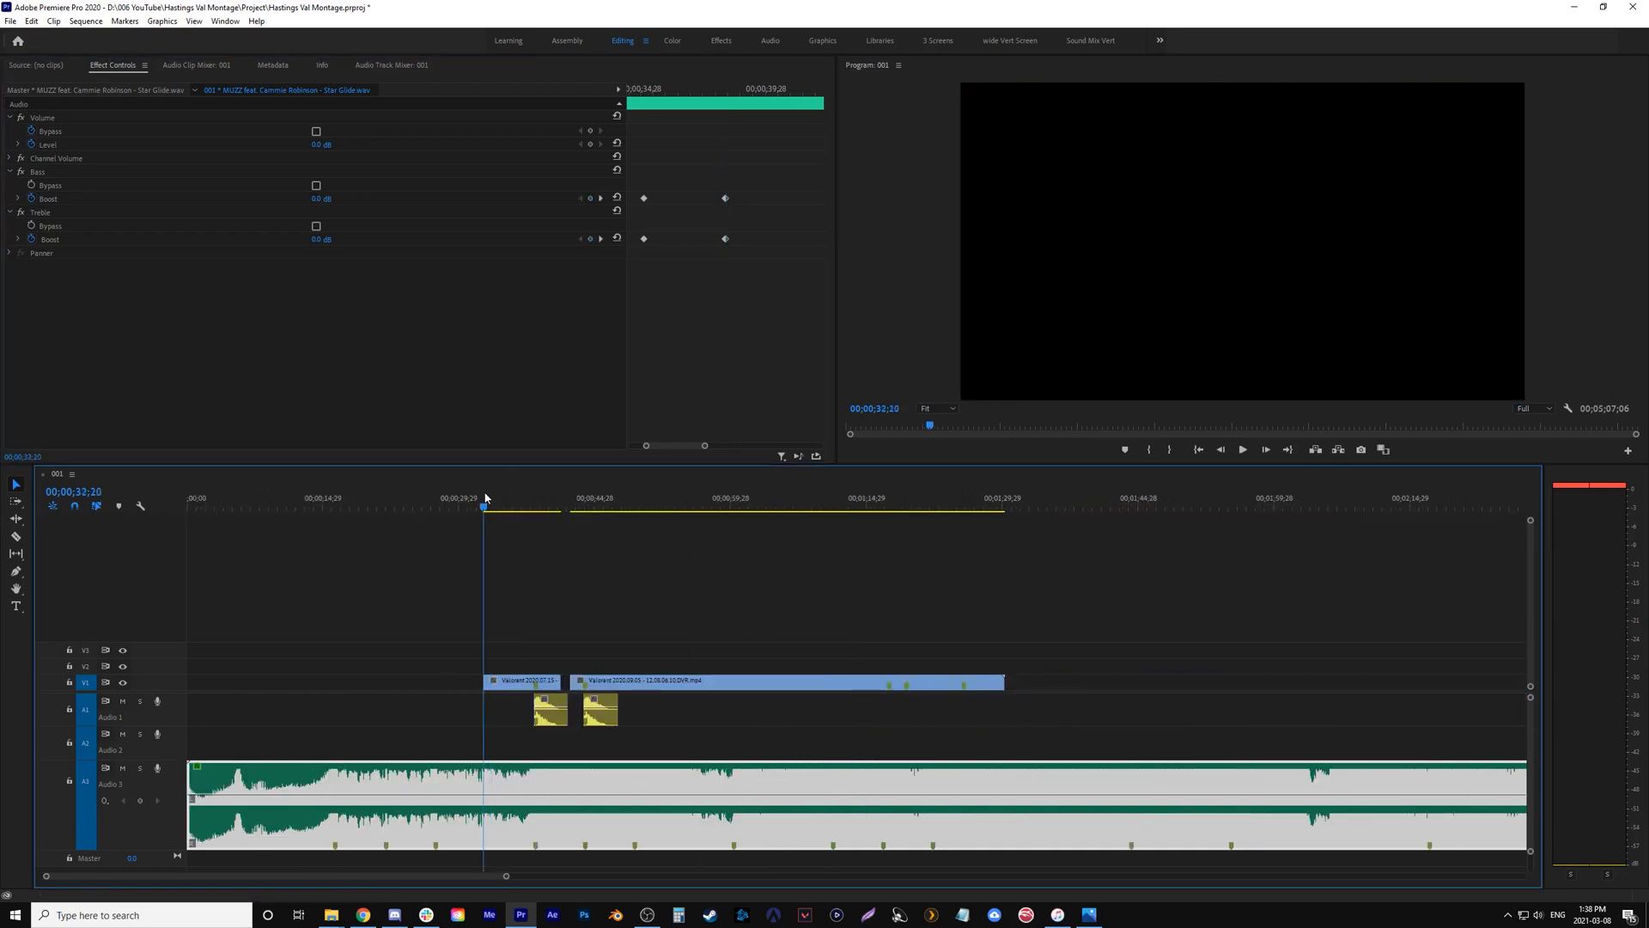
left_click(1241, 449)
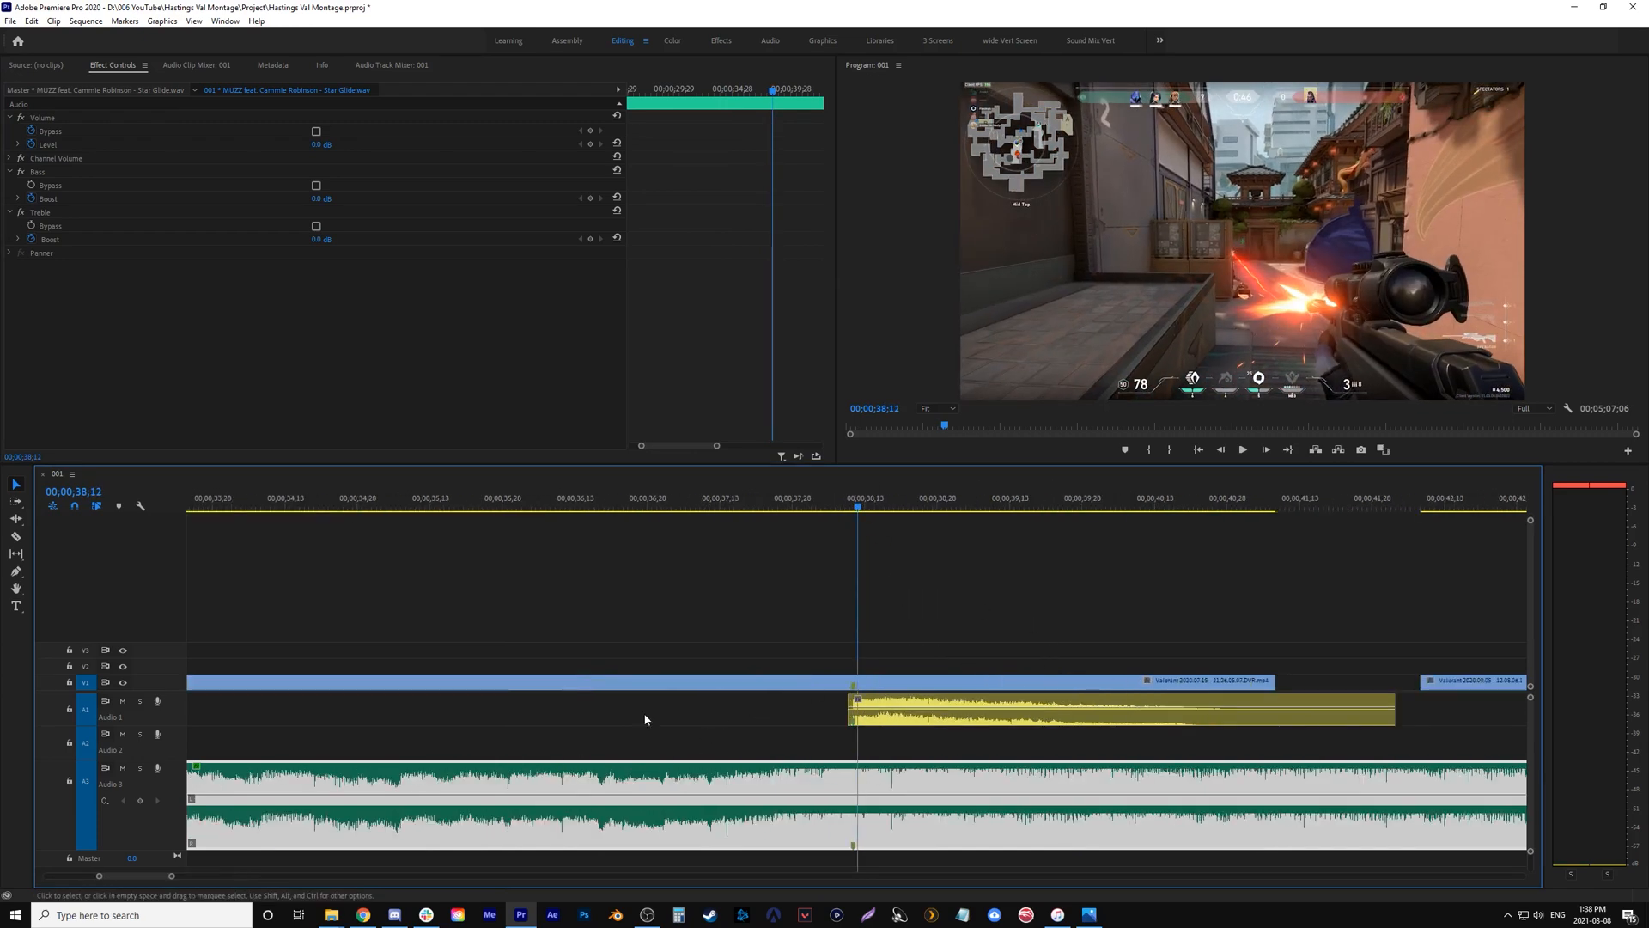
Step: Mute the music and game audio tracks, then stretch the sniper-shot clip to about 42 seconds
left_click(122, 767)
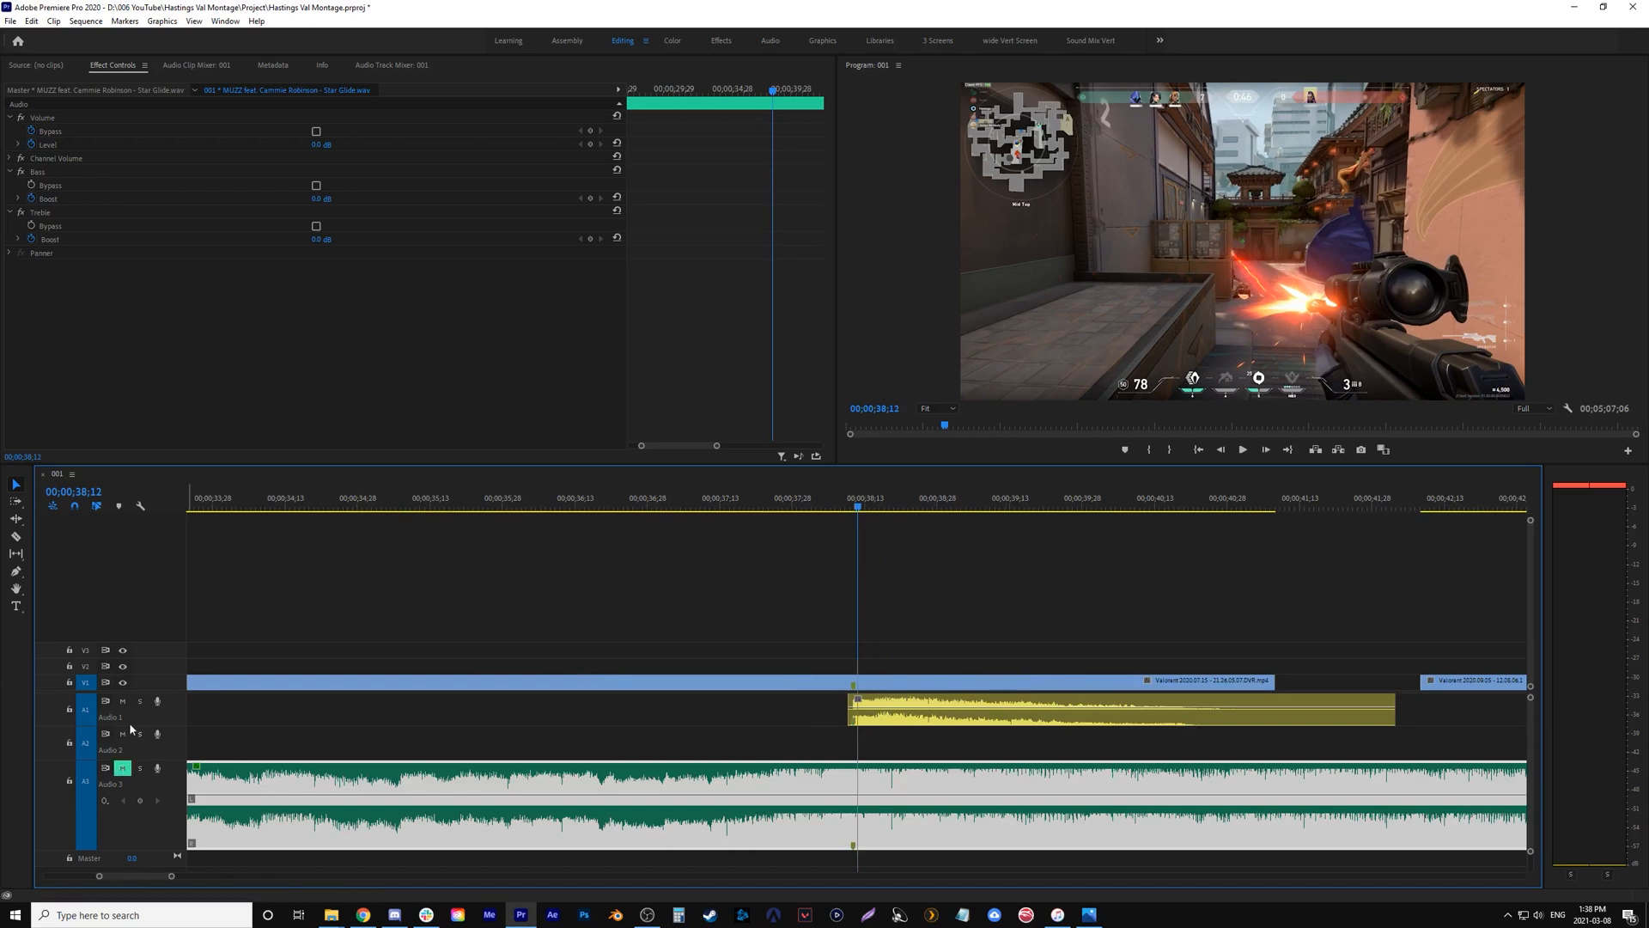
left_click(122, 701)
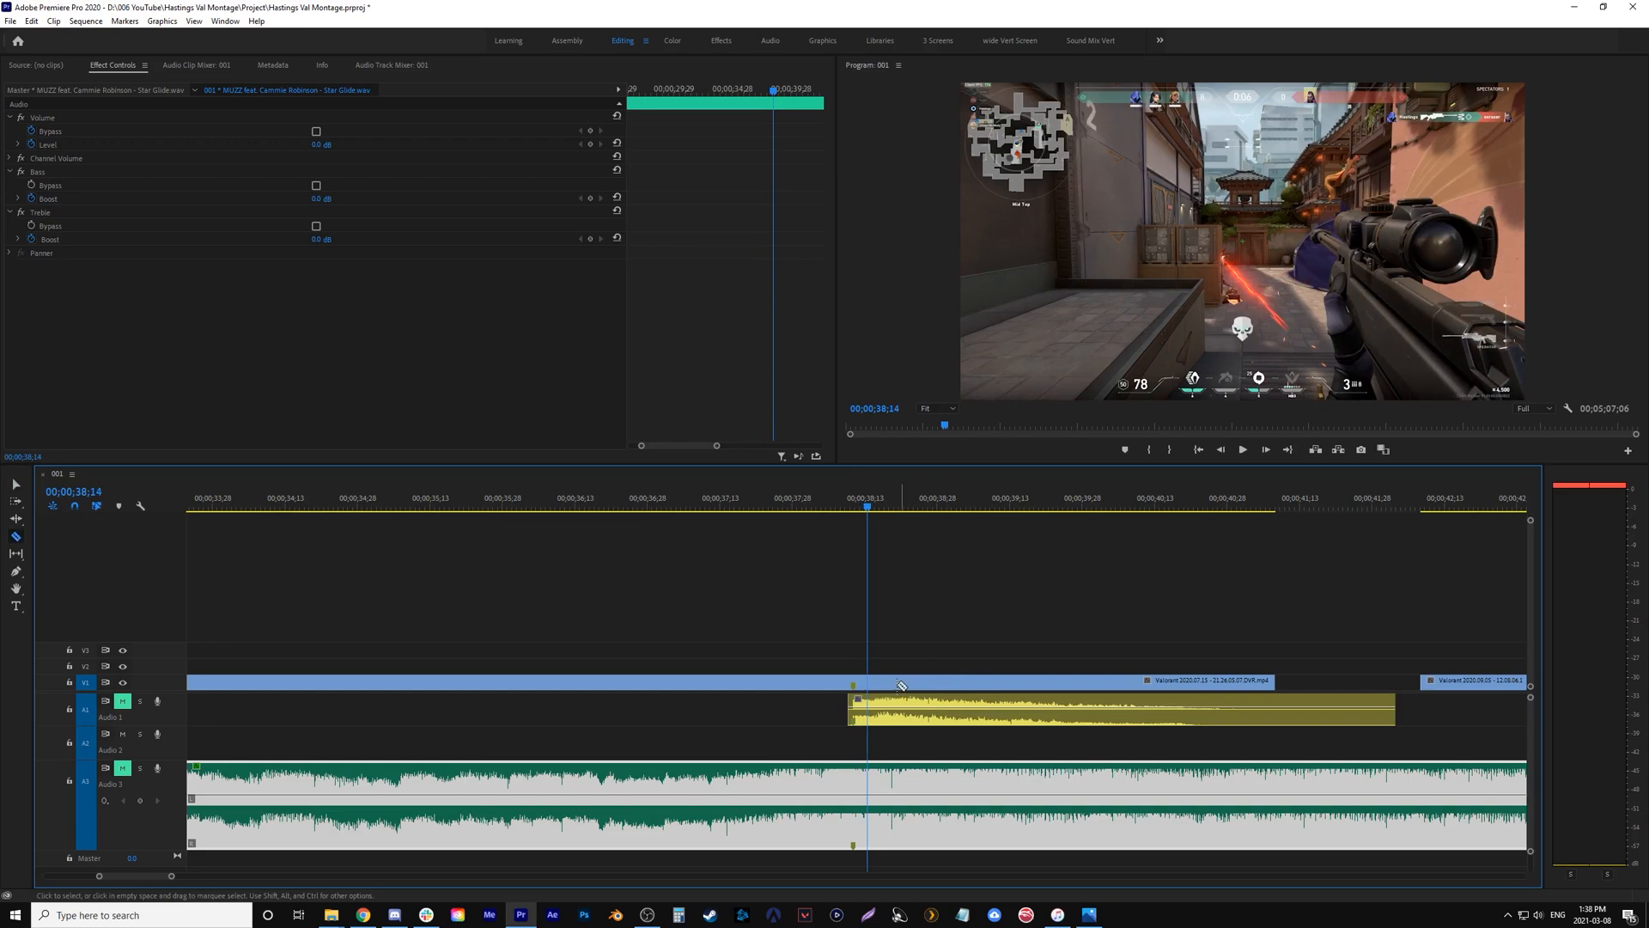
right_click(900, 680)
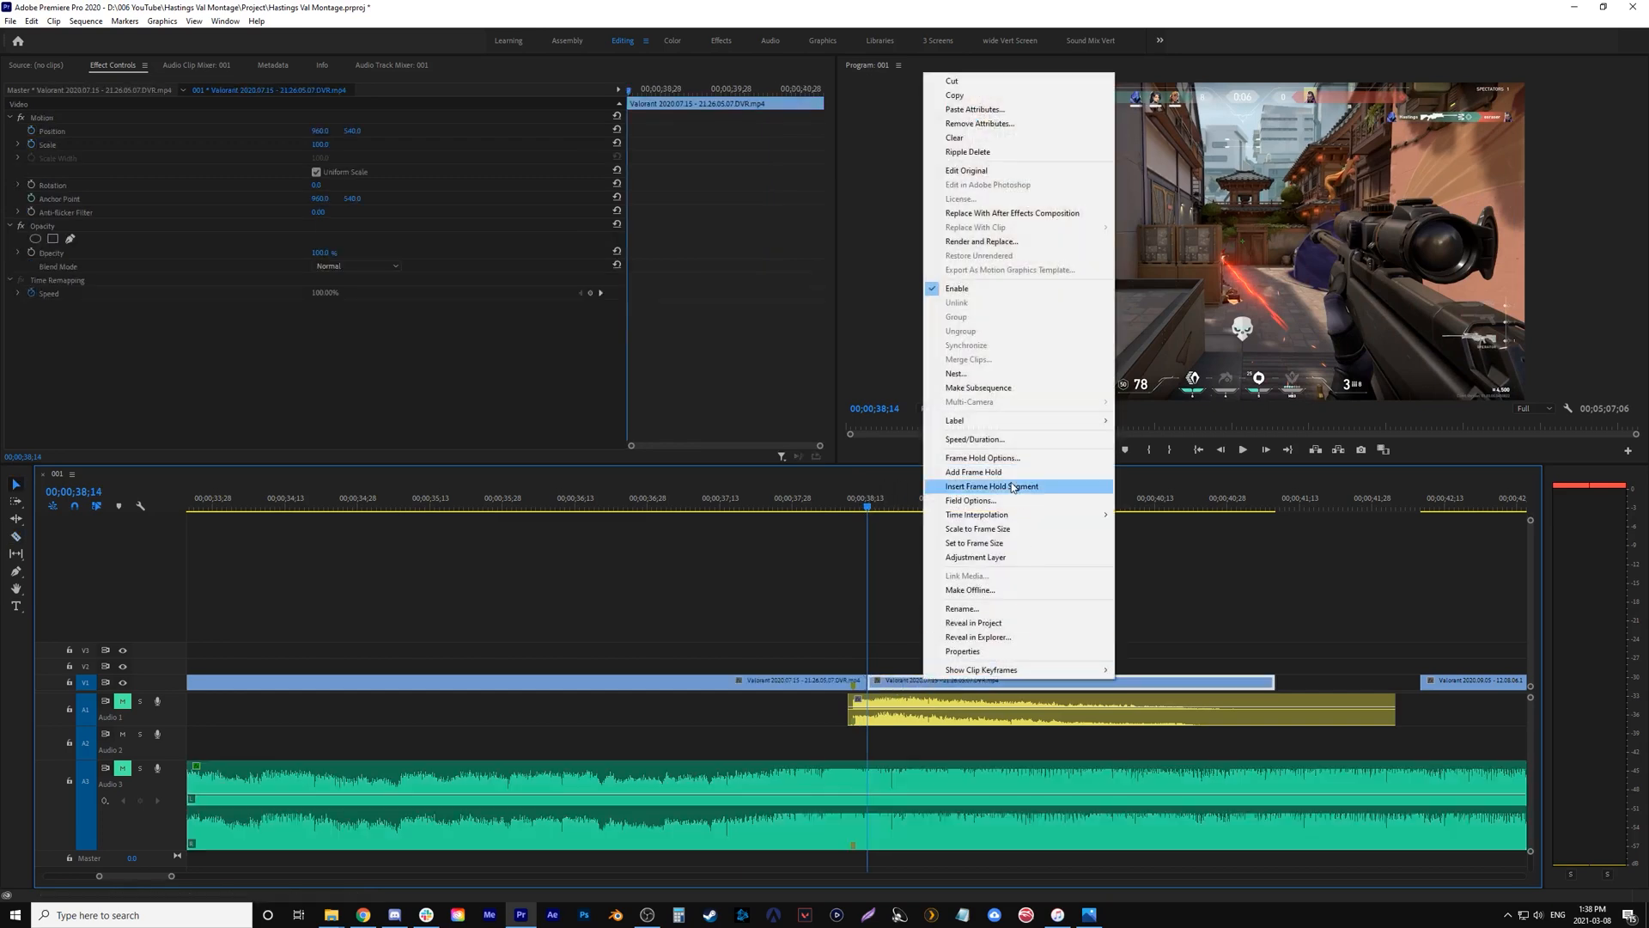
left_click(973, 439)
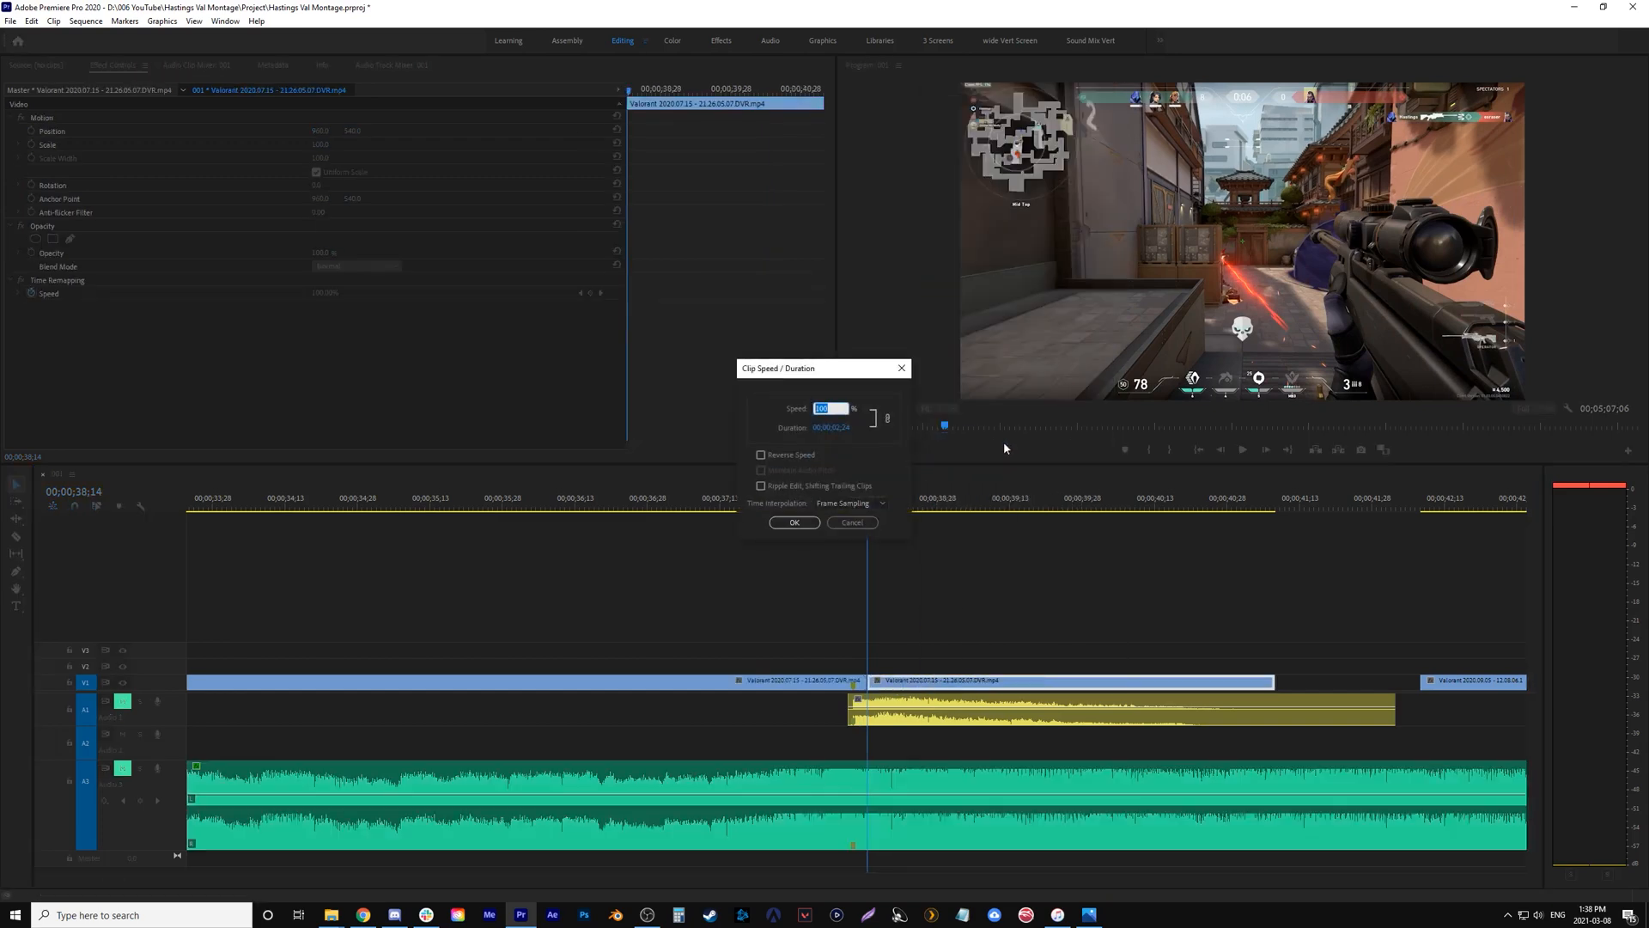
left_click(794, 523)
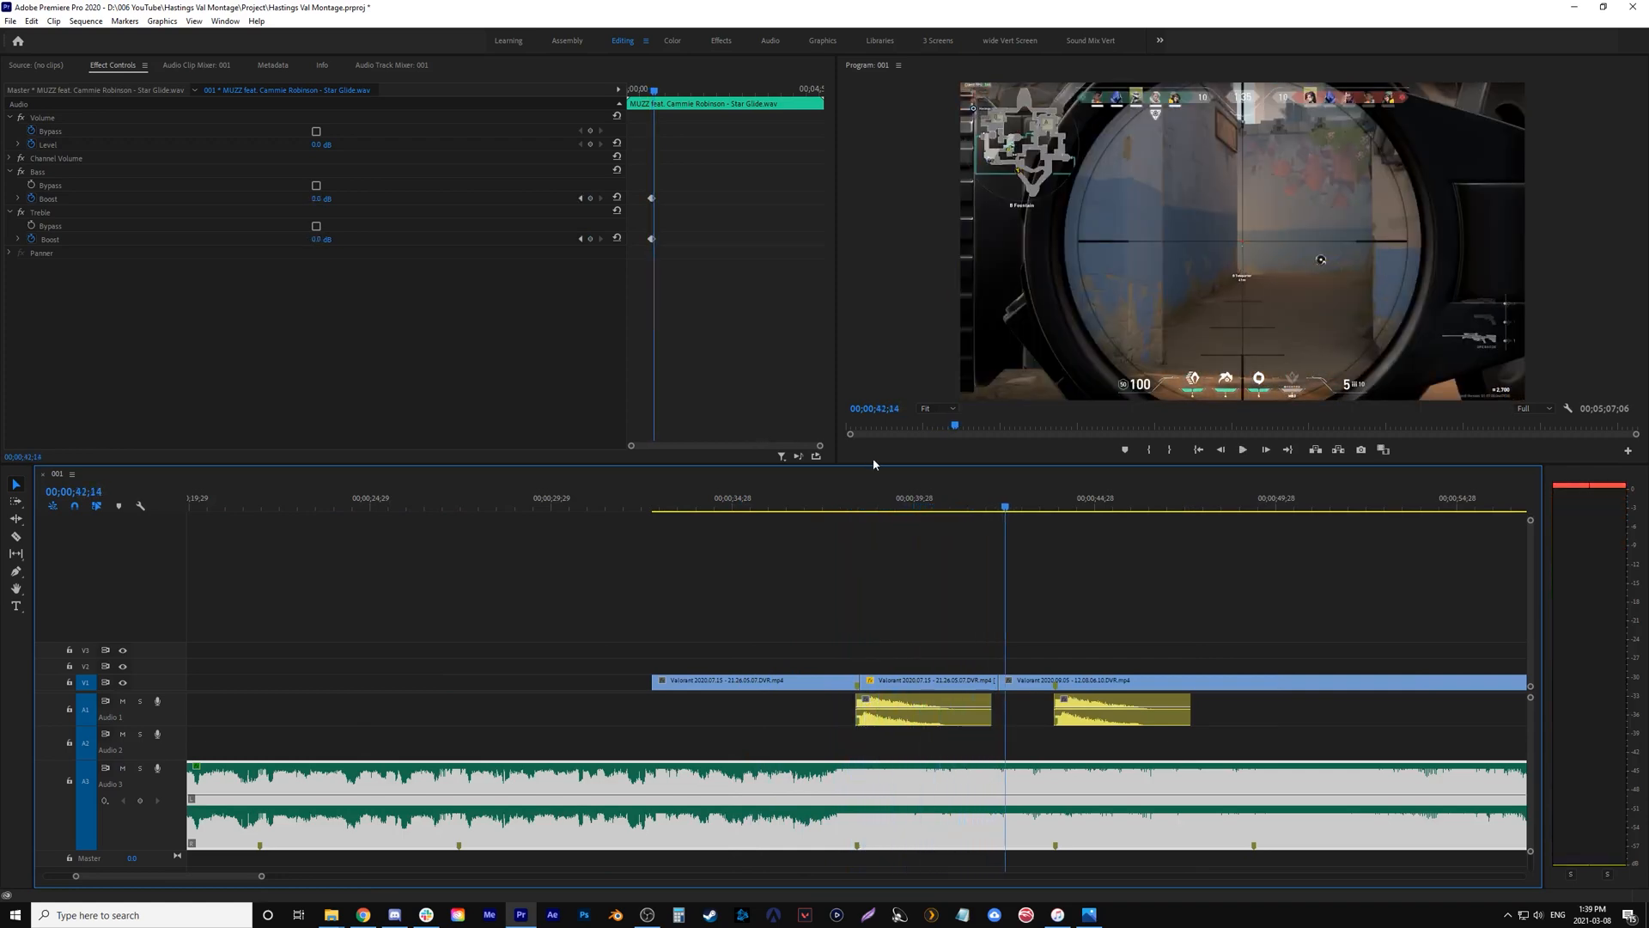
mouse_move(914, 713)
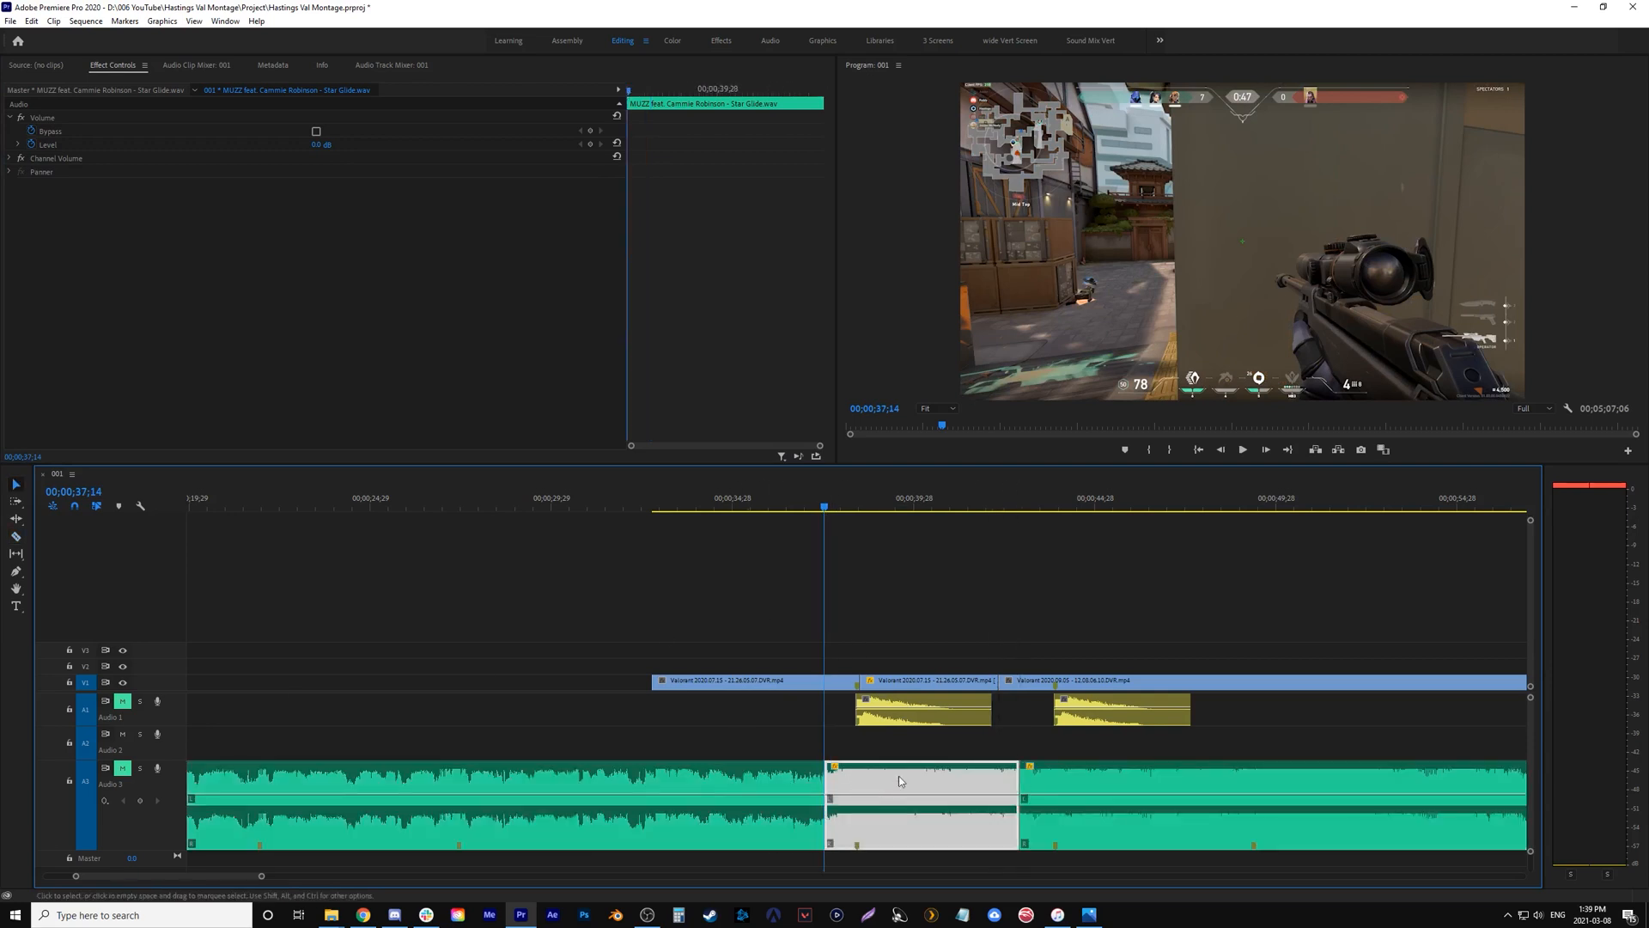
mouse_move(1175, 827)
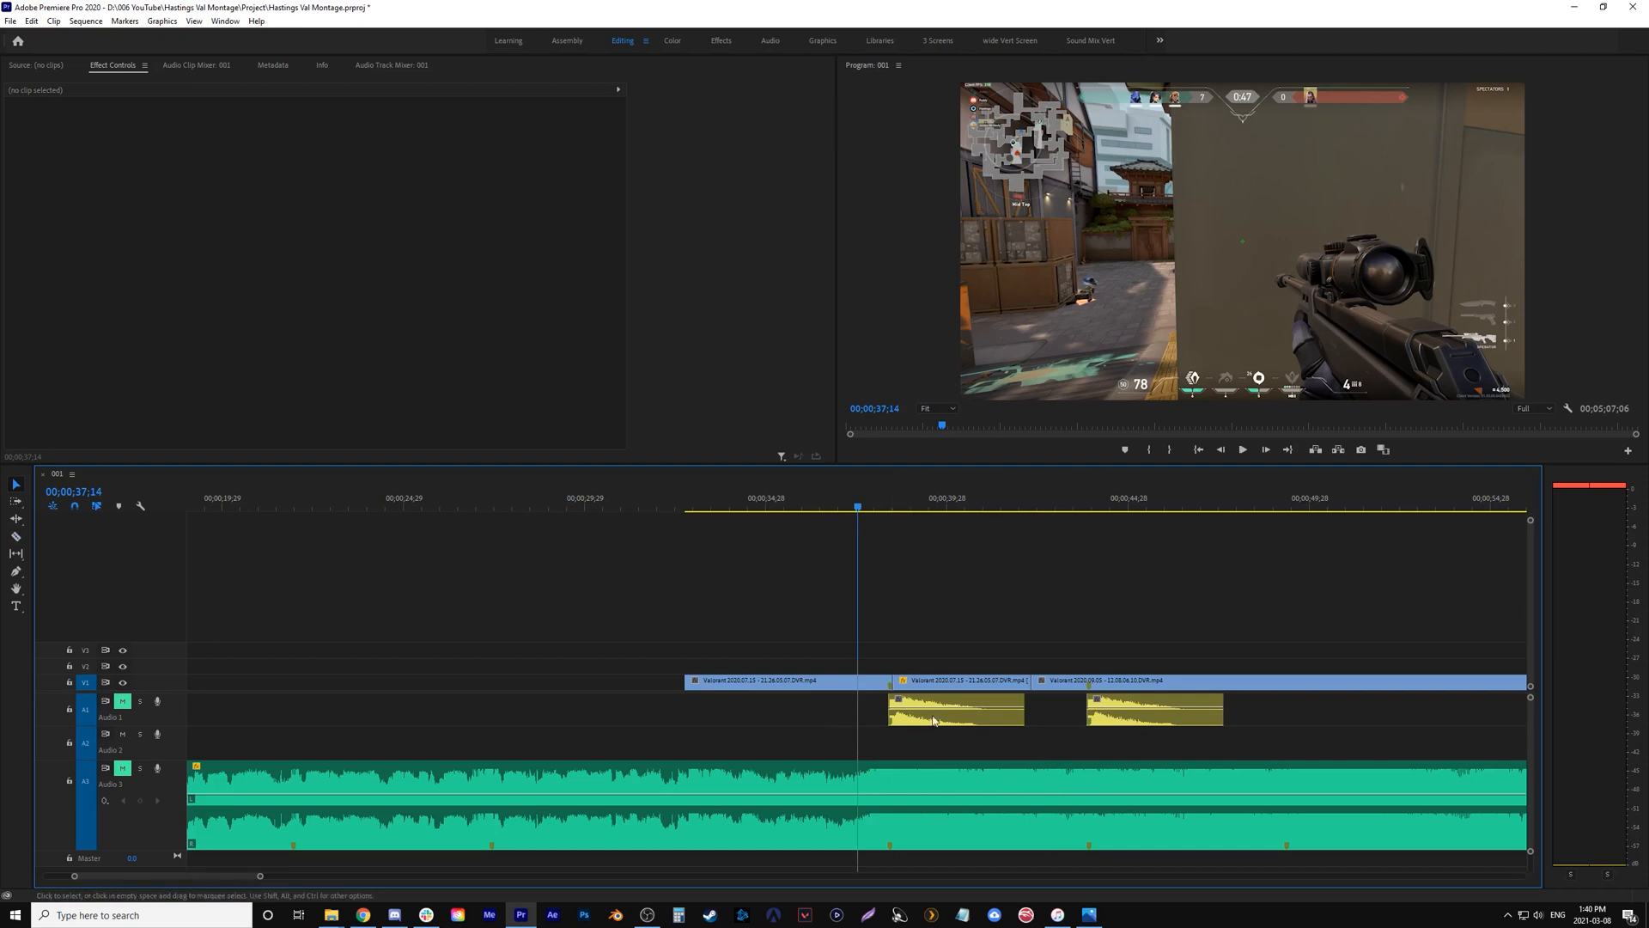
mouse_move(859, 807)
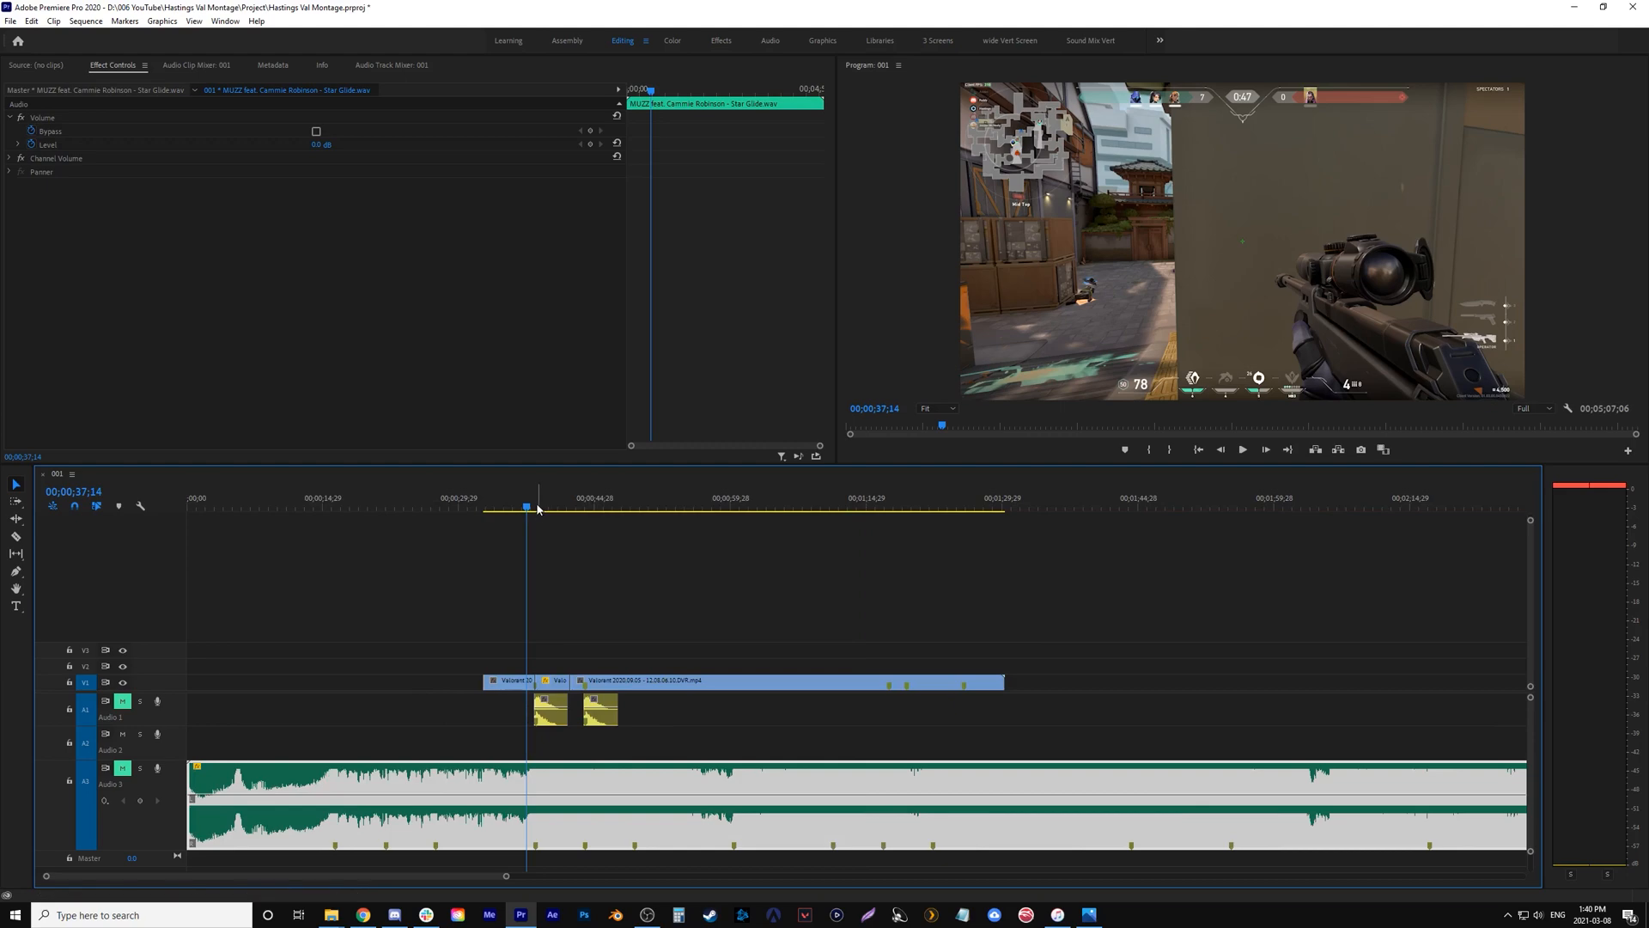
left_click(1240, 449)
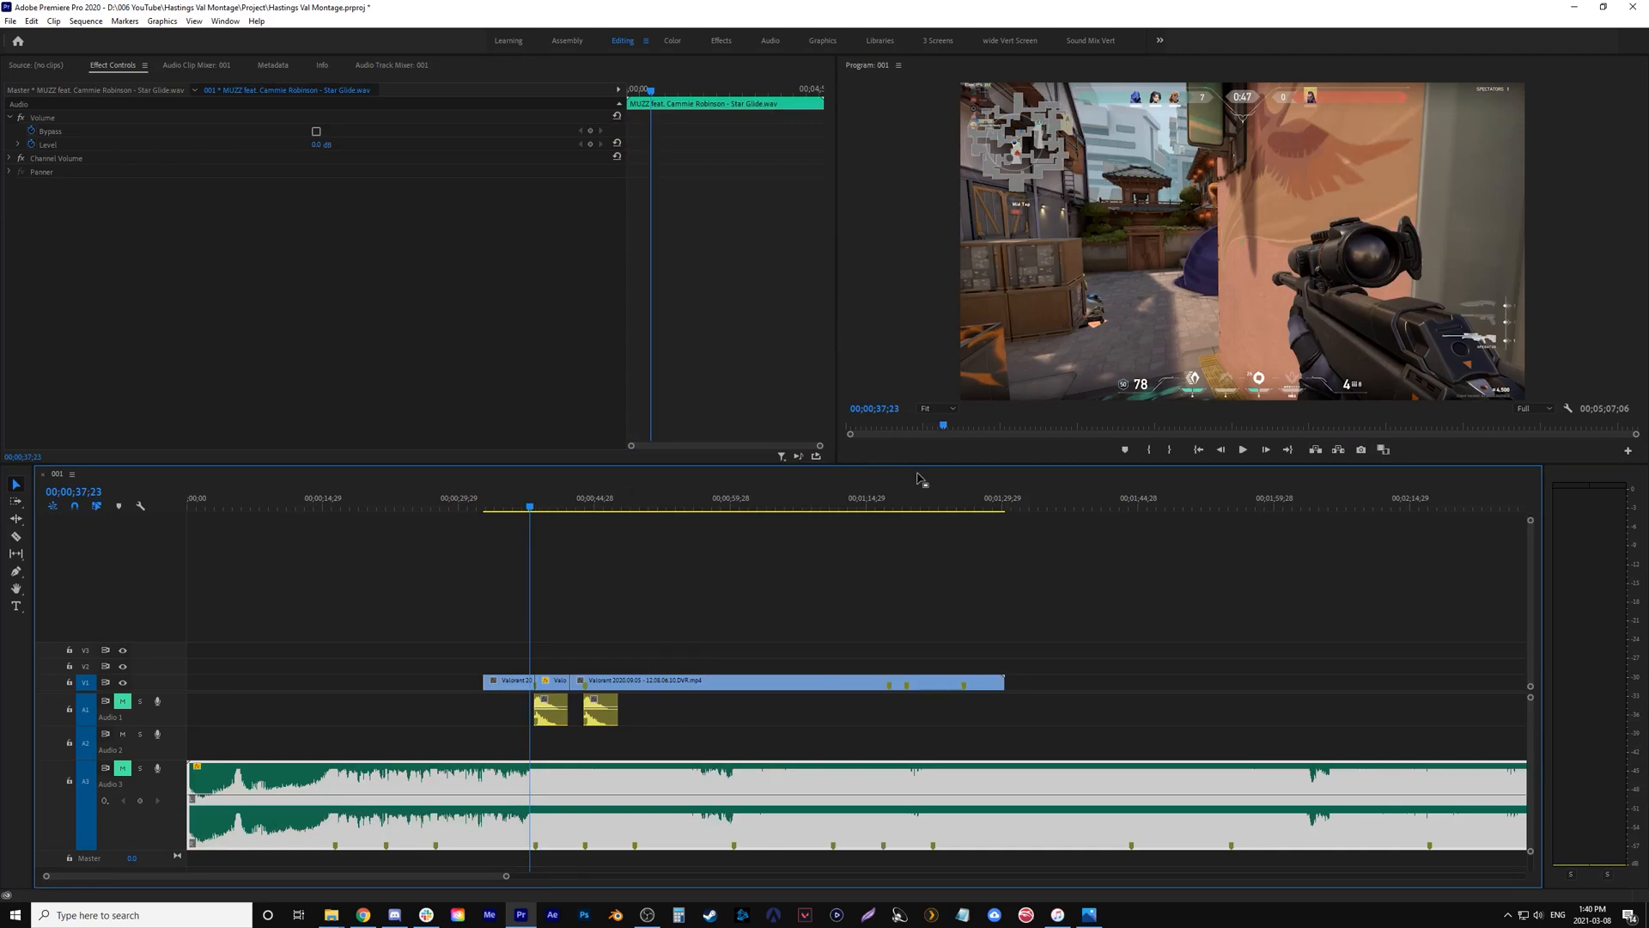
mouse_move(1609, 123)
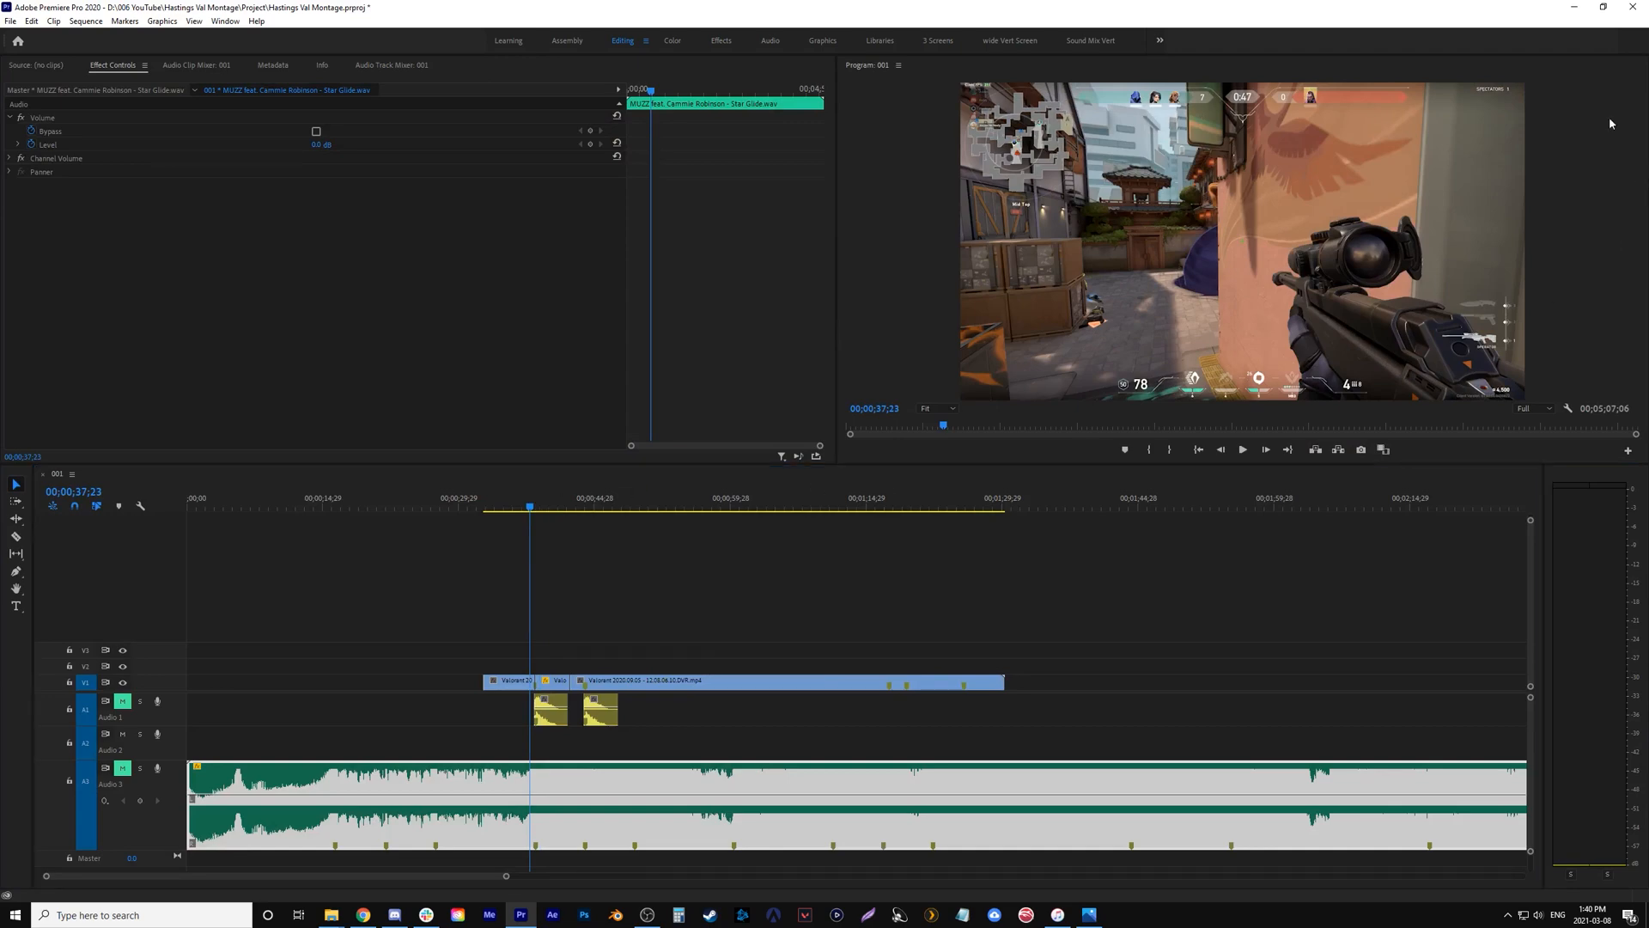